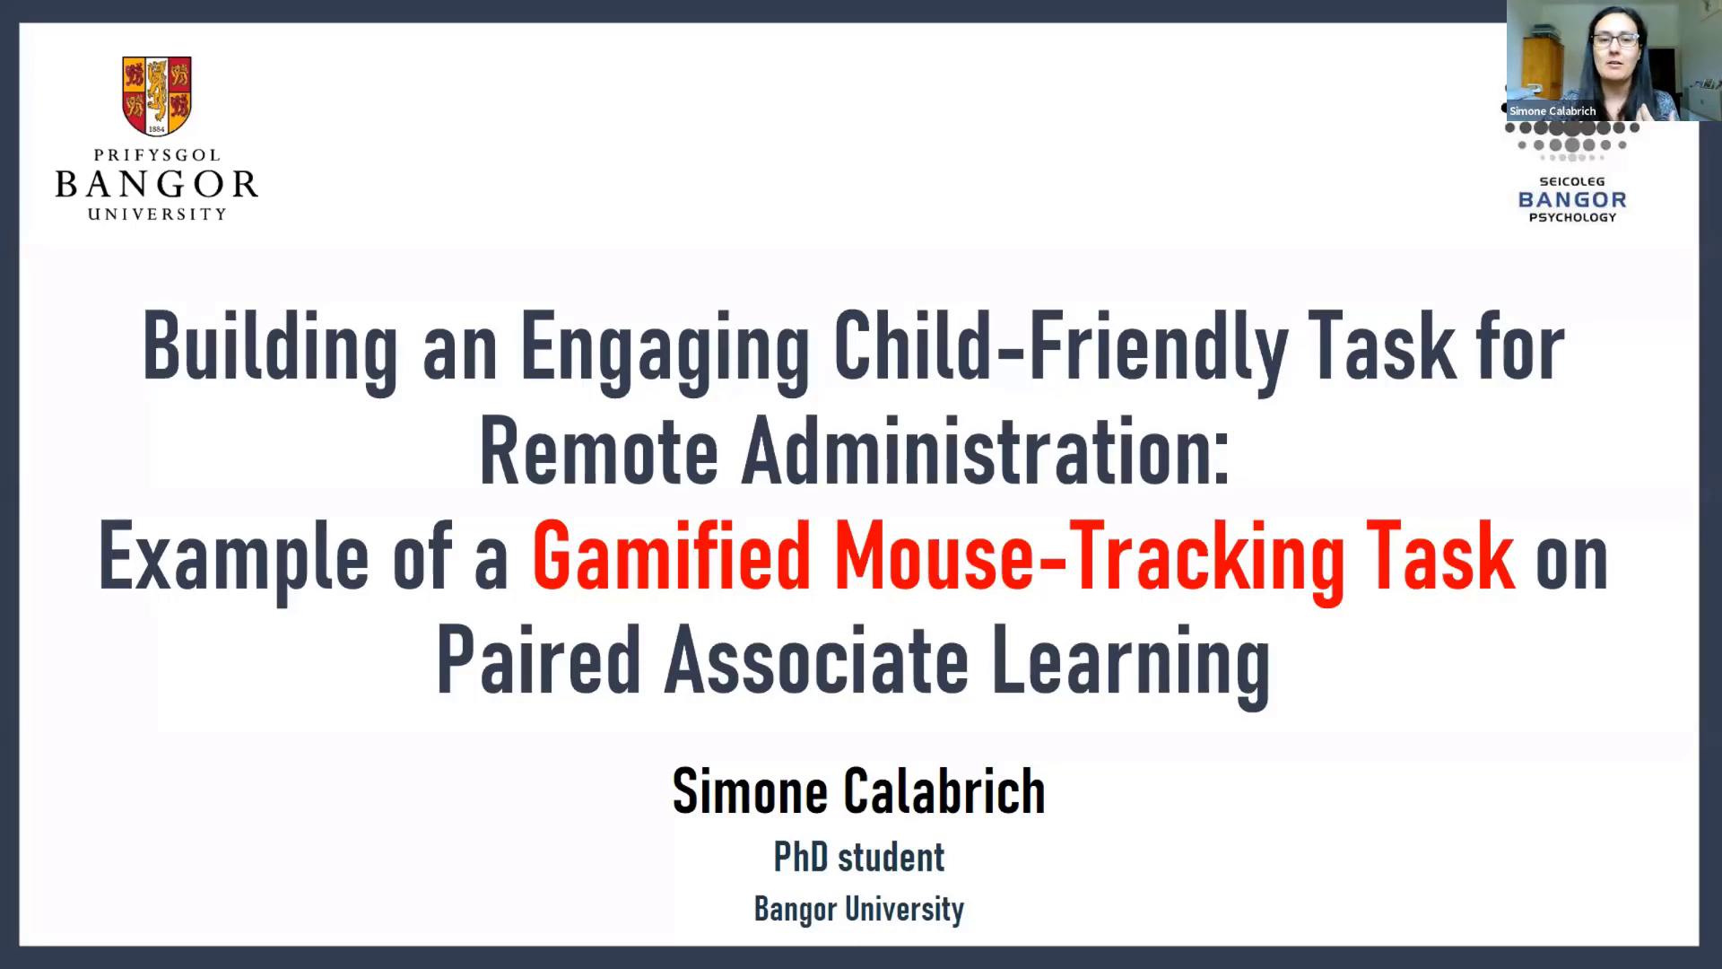
Step: Move from the title slide to the Training slide with the Intergalactic Language Game booklet
key("Right")
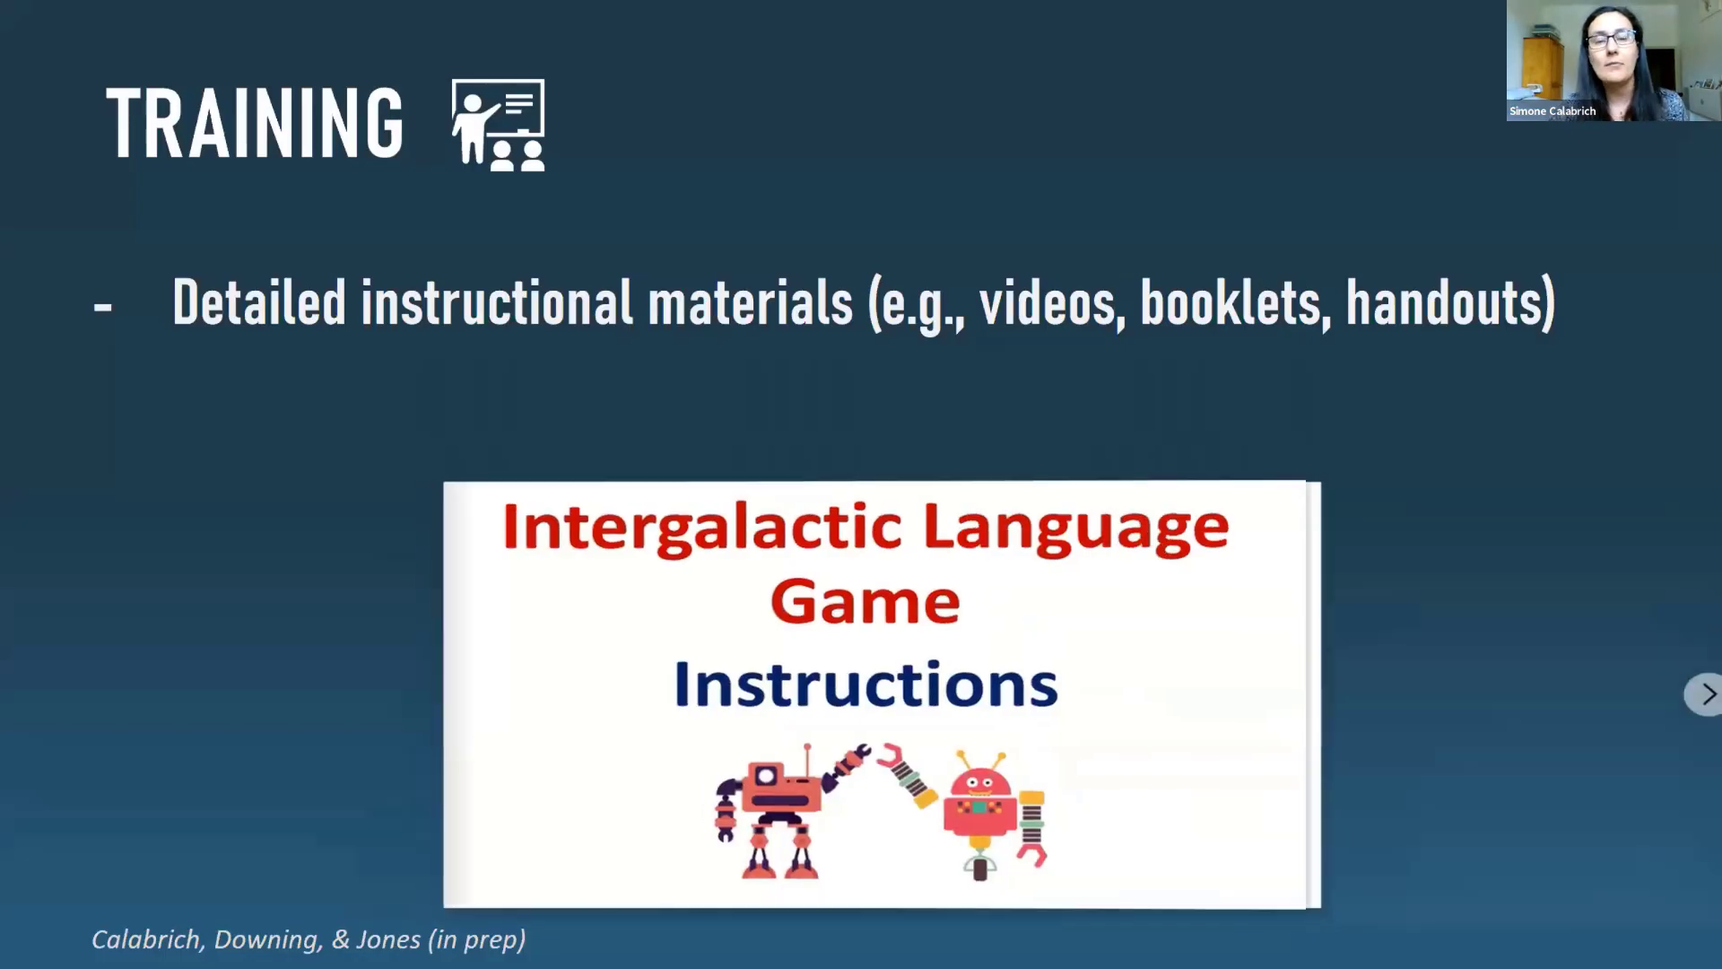
Step: Page the booklet to its script and summary pages and reveal the piloting bullet
left_click(1703, 694)
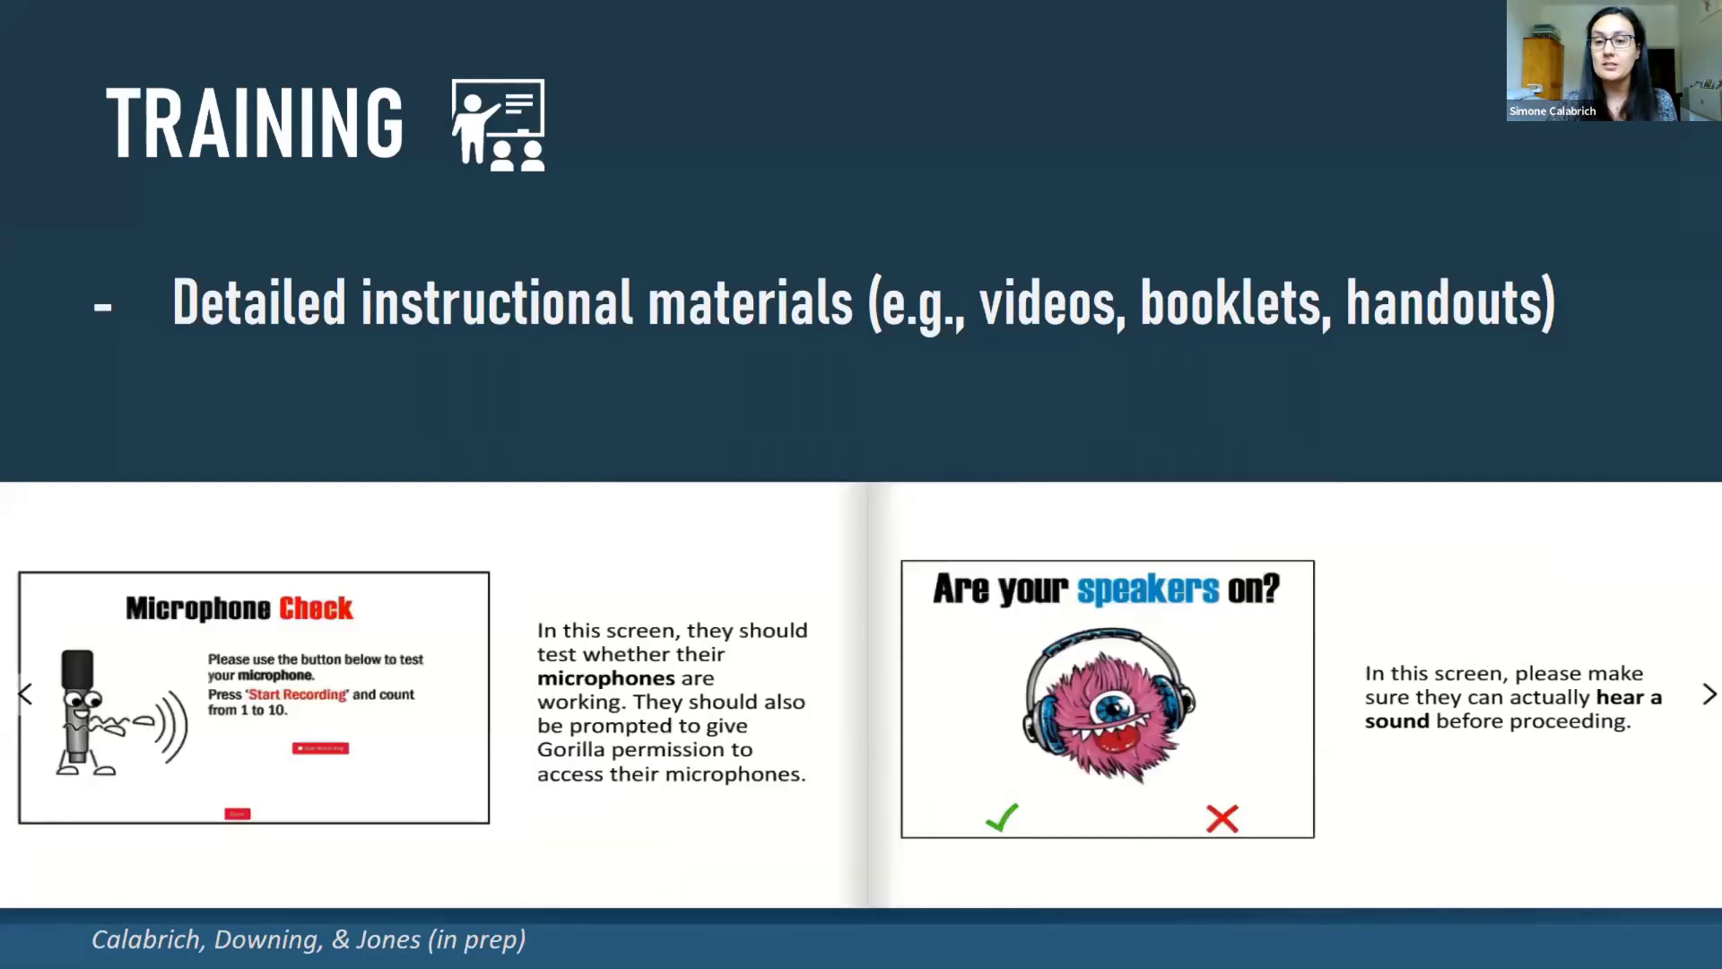
left_click(1706, 693)
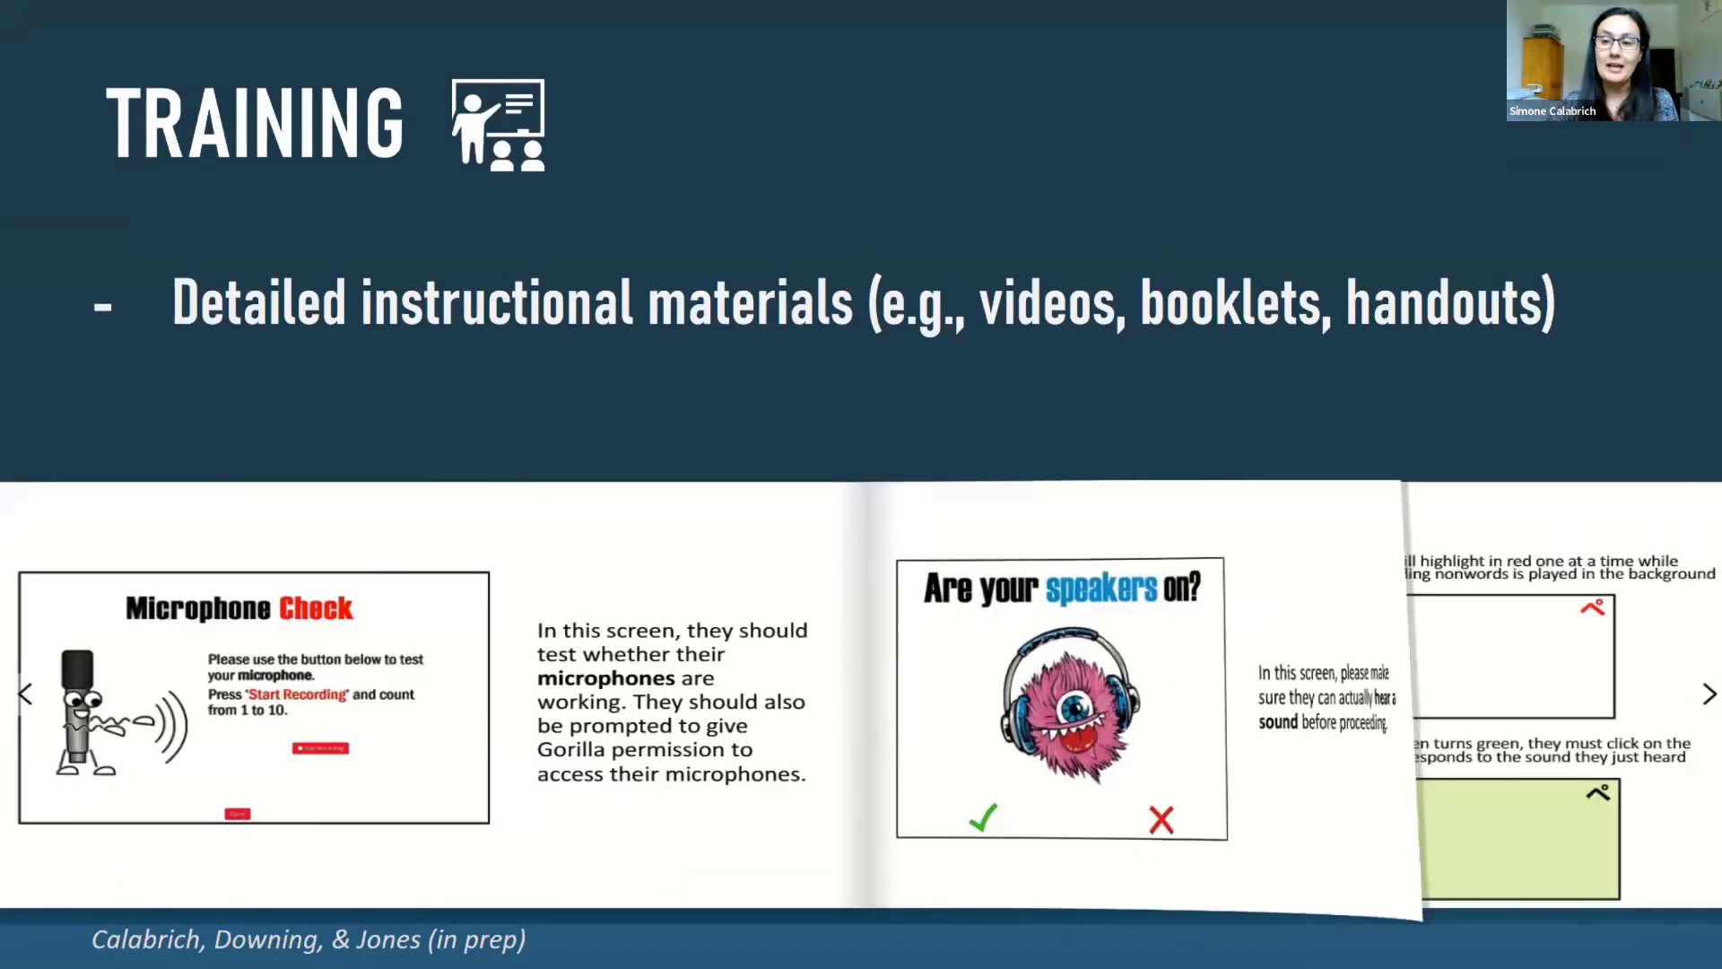
left_click(1708, 693)
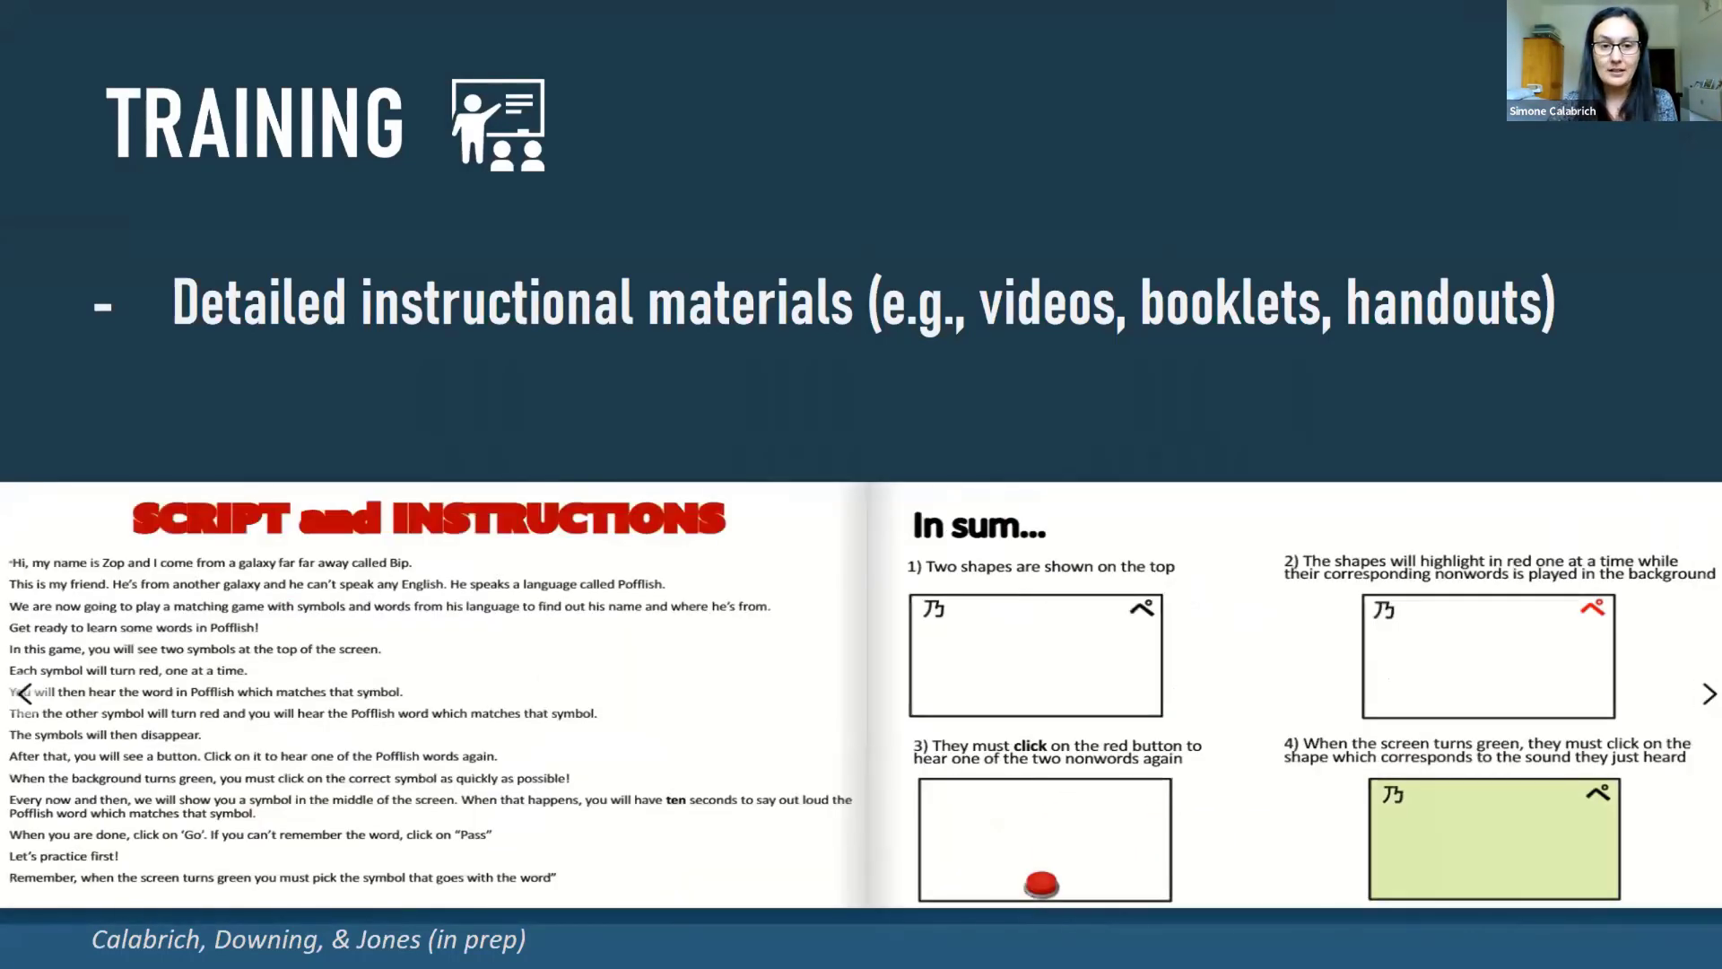
left_click(1706, 693)
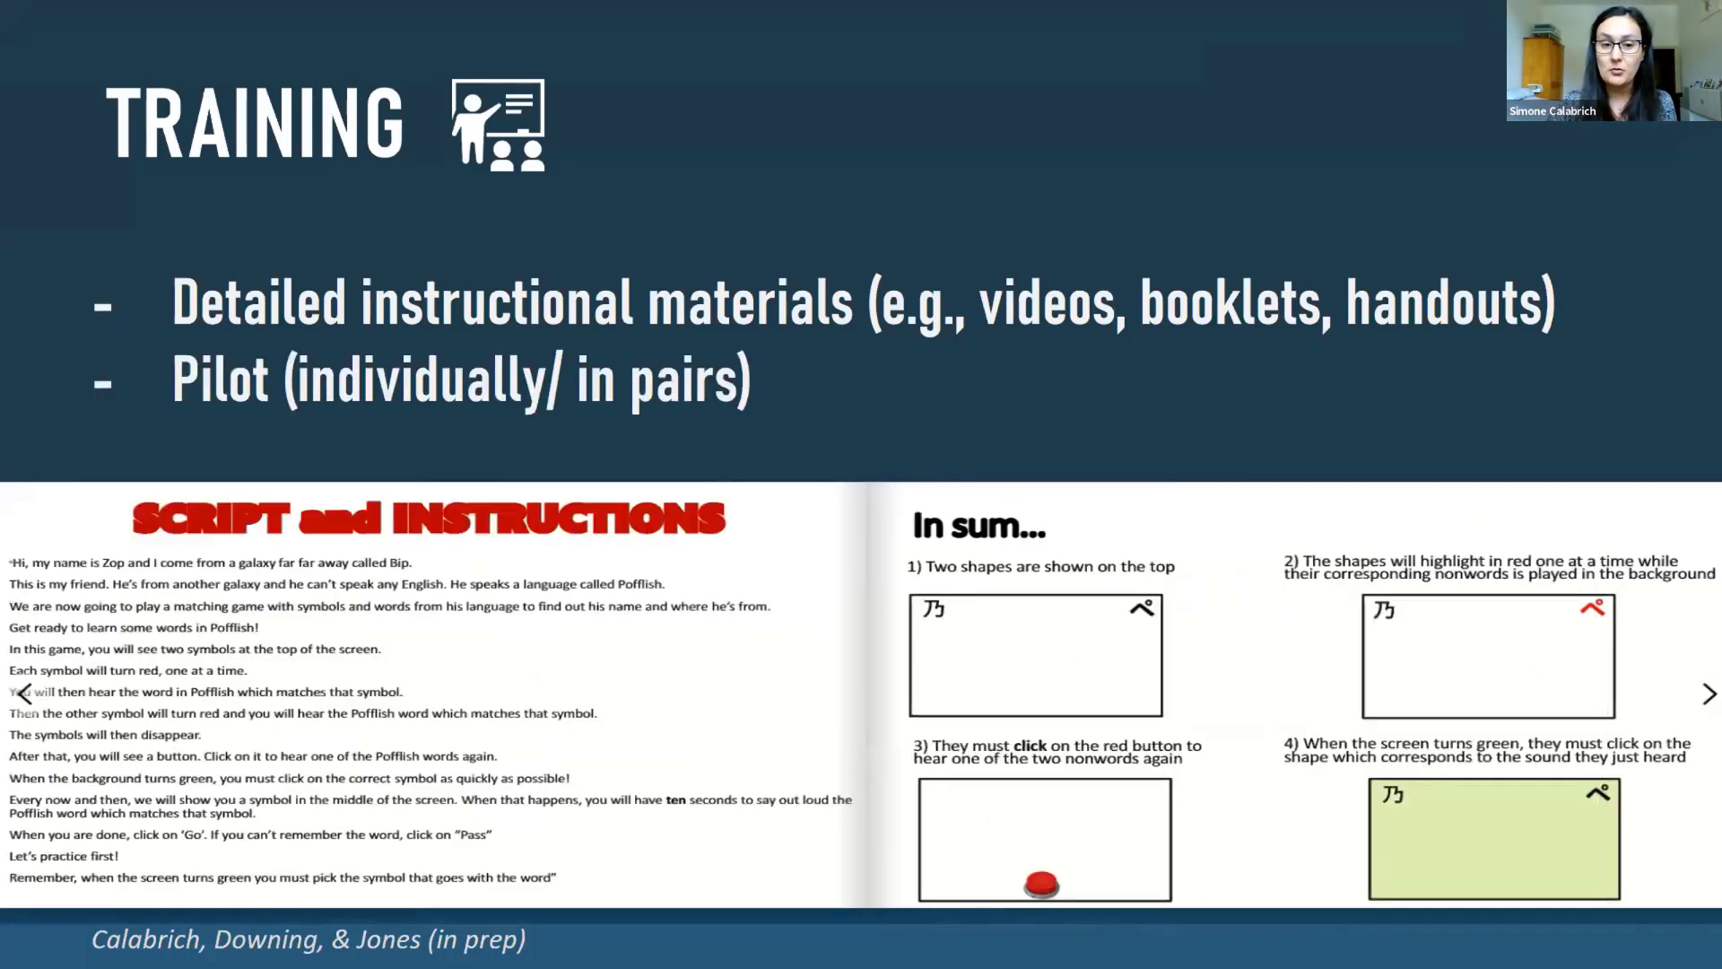
Step: Show the booklet's trial structure and login pages, then reach the Gamification slide
left_click(1706, 692)
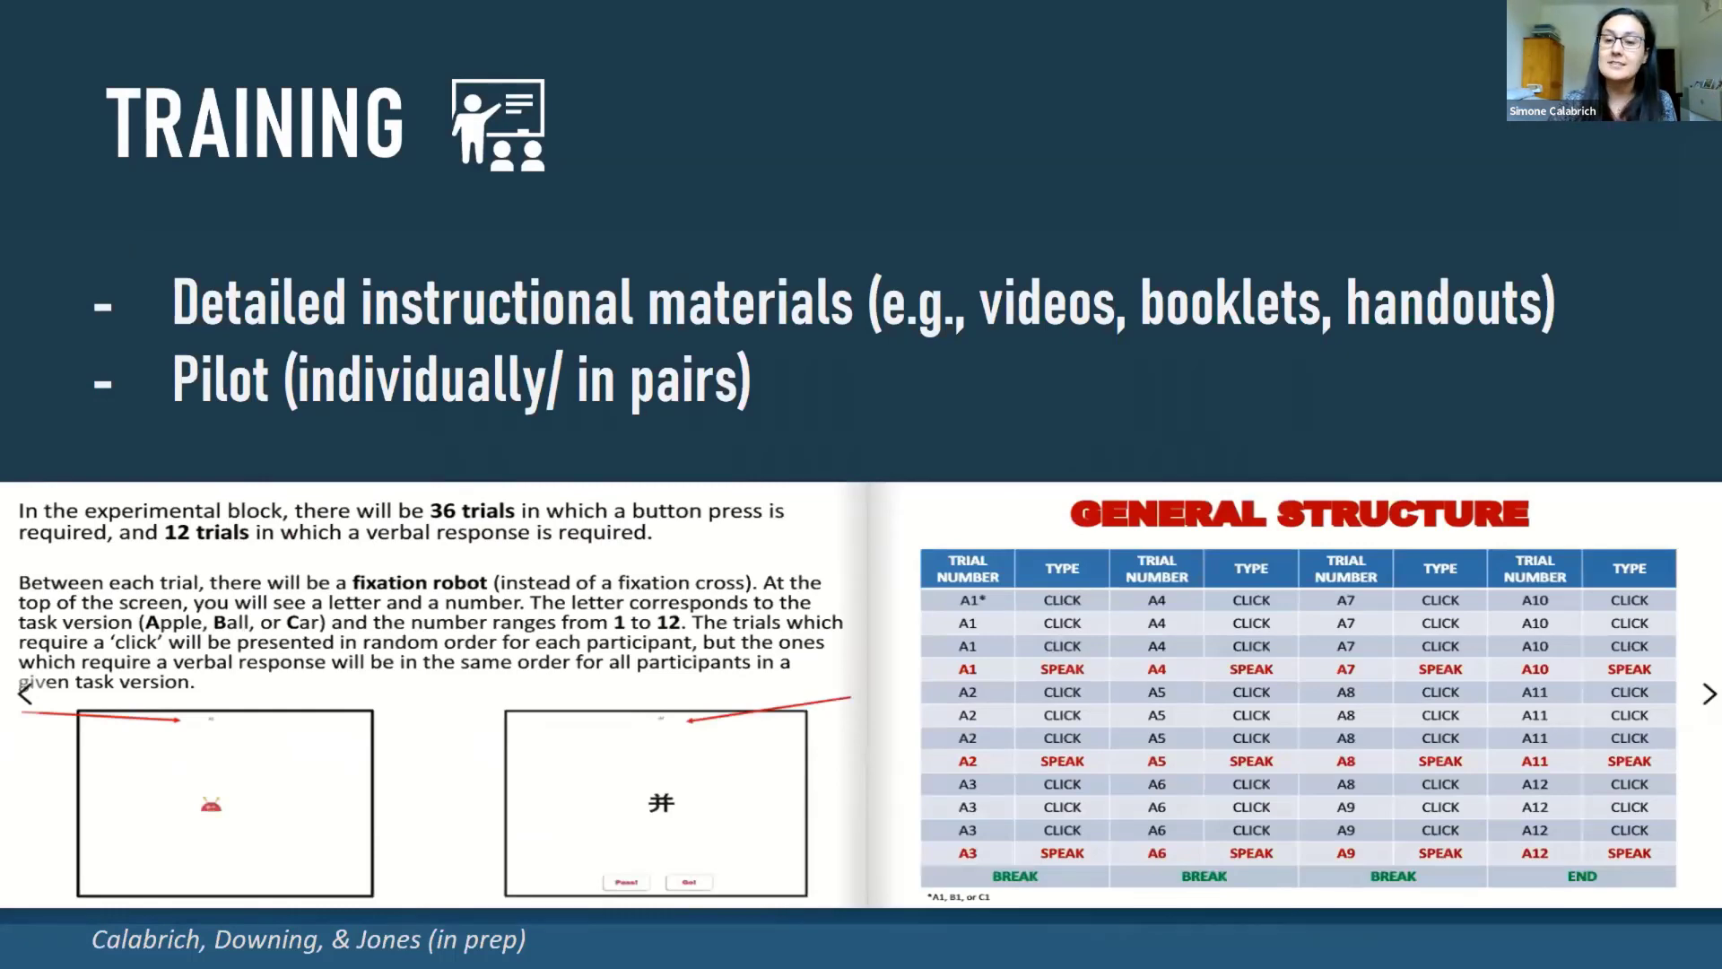
left_click(1709, 693)
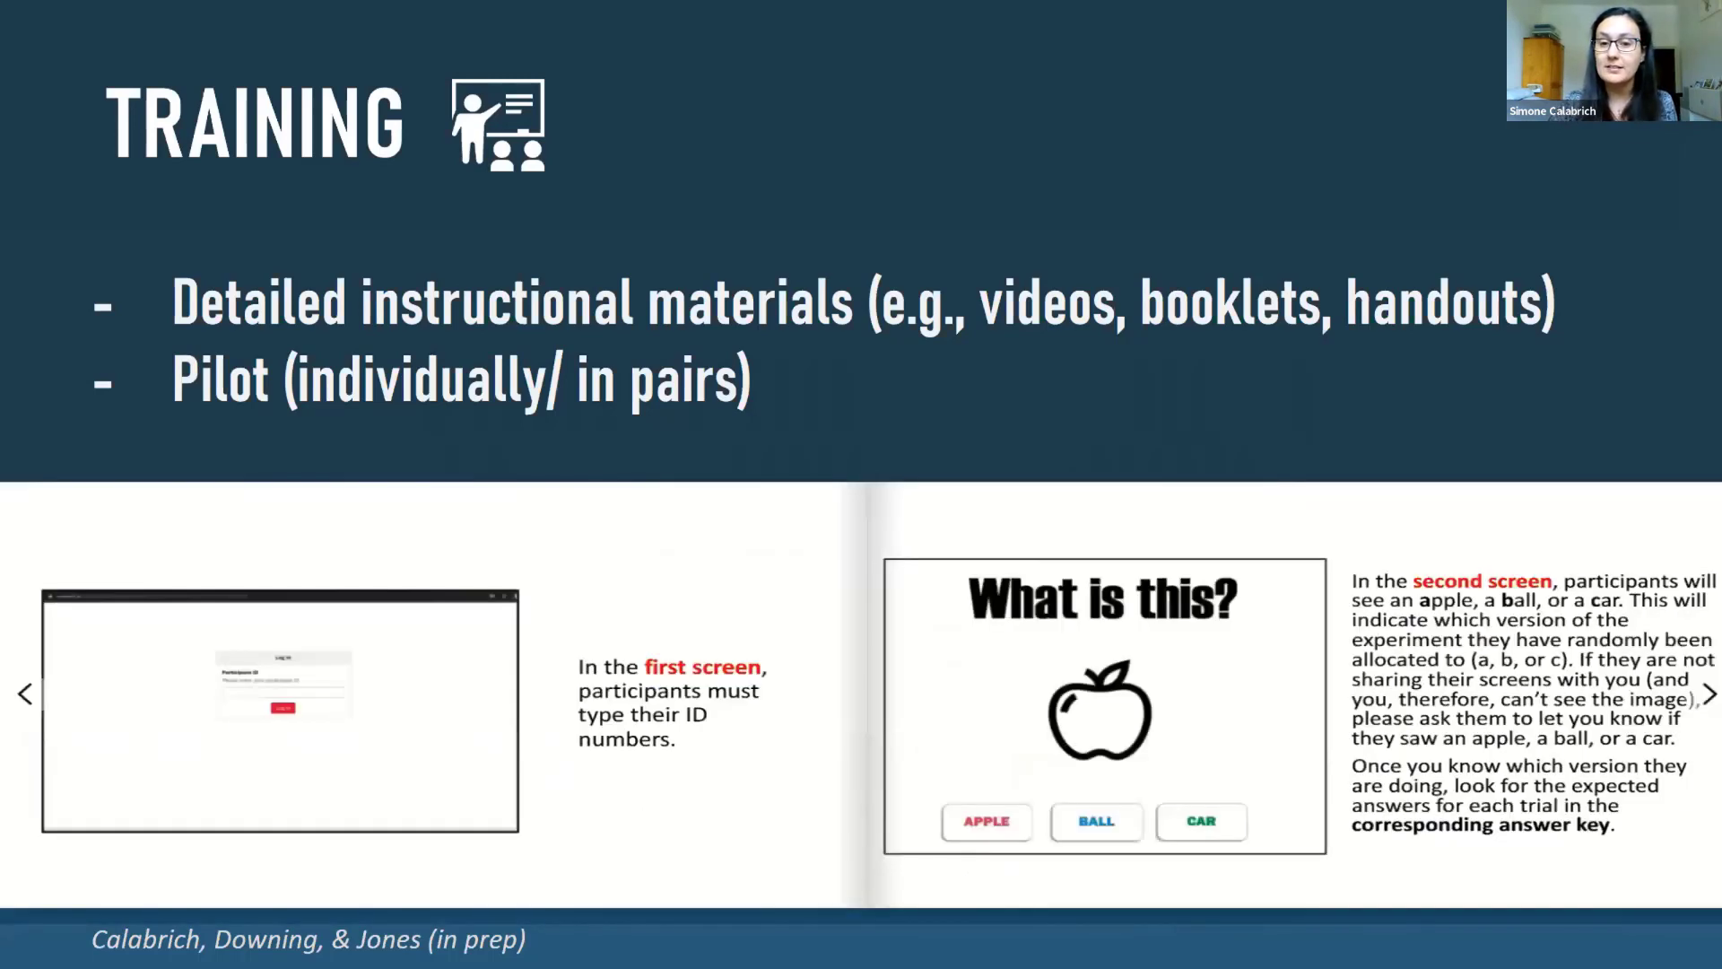
left_click(1703, 694)
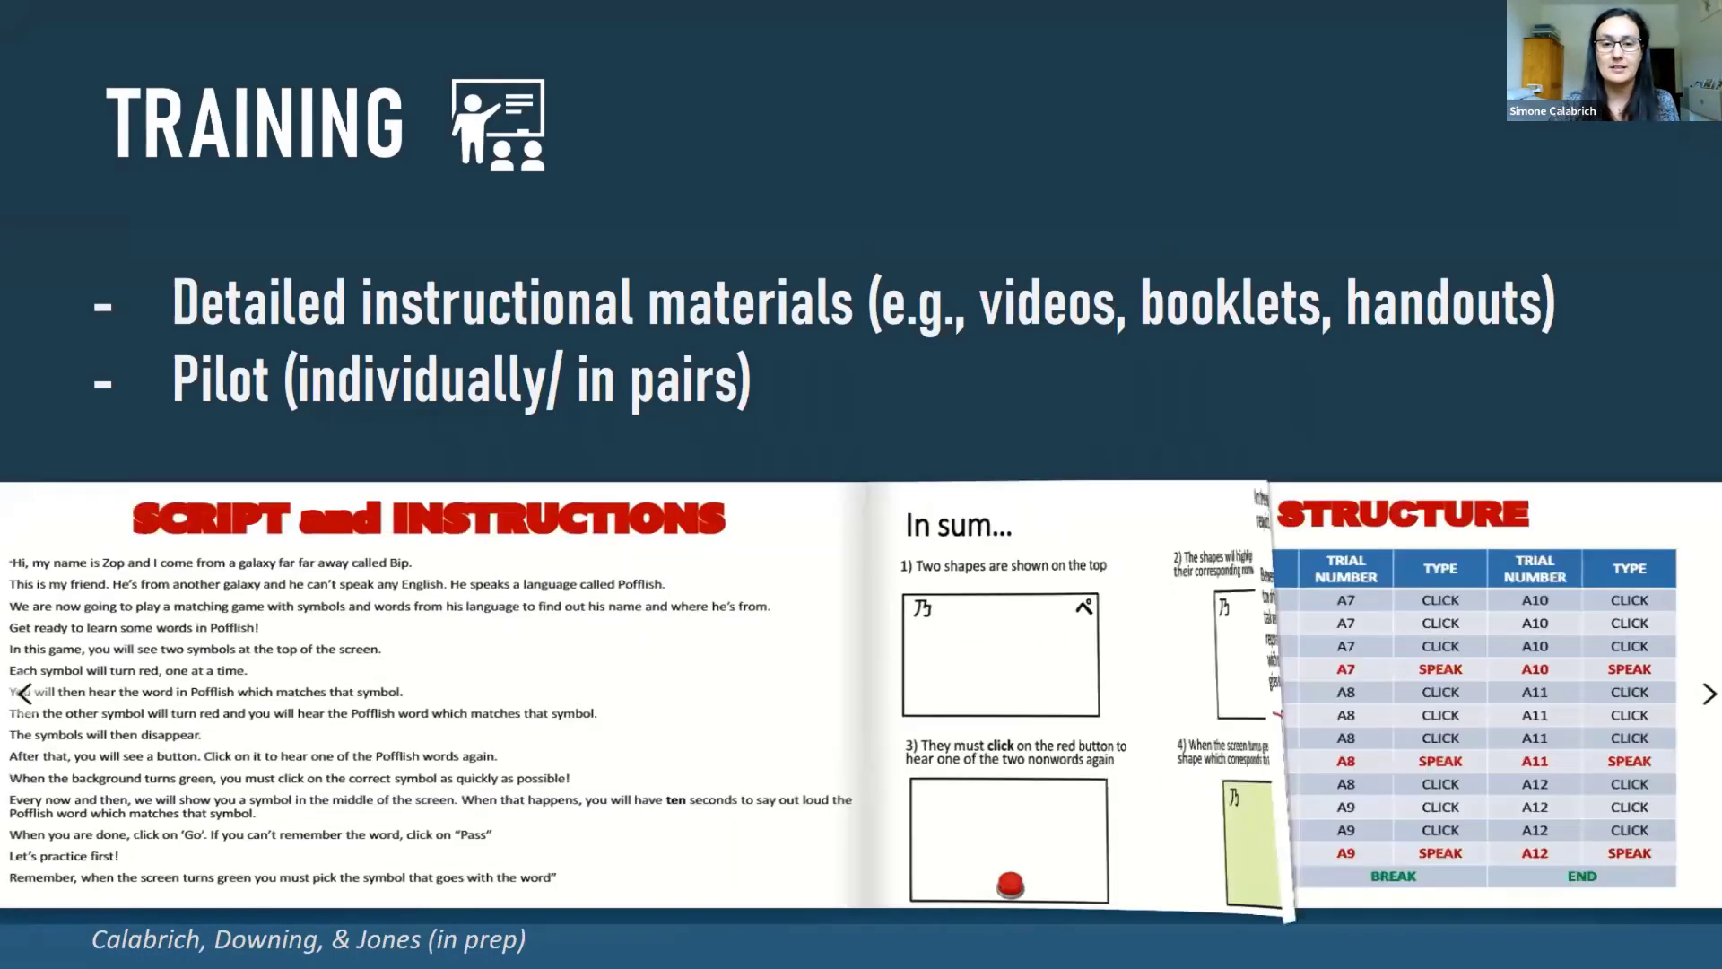
left_click(1707, 694)
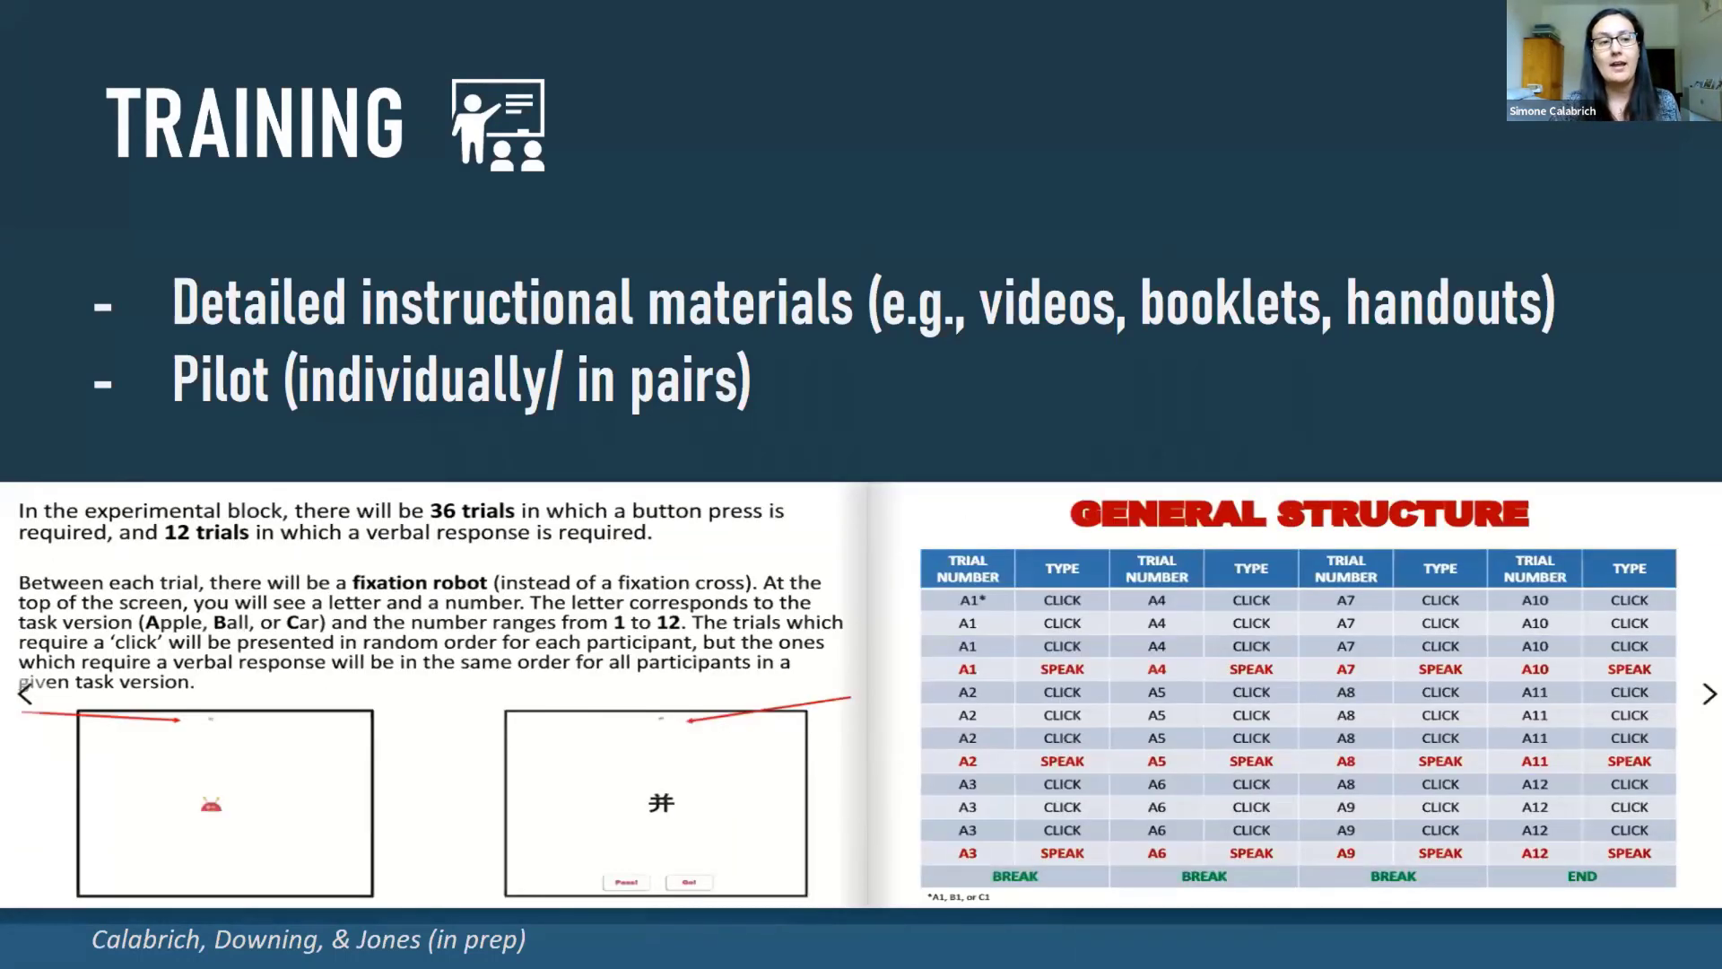
left_click(1709, 692)
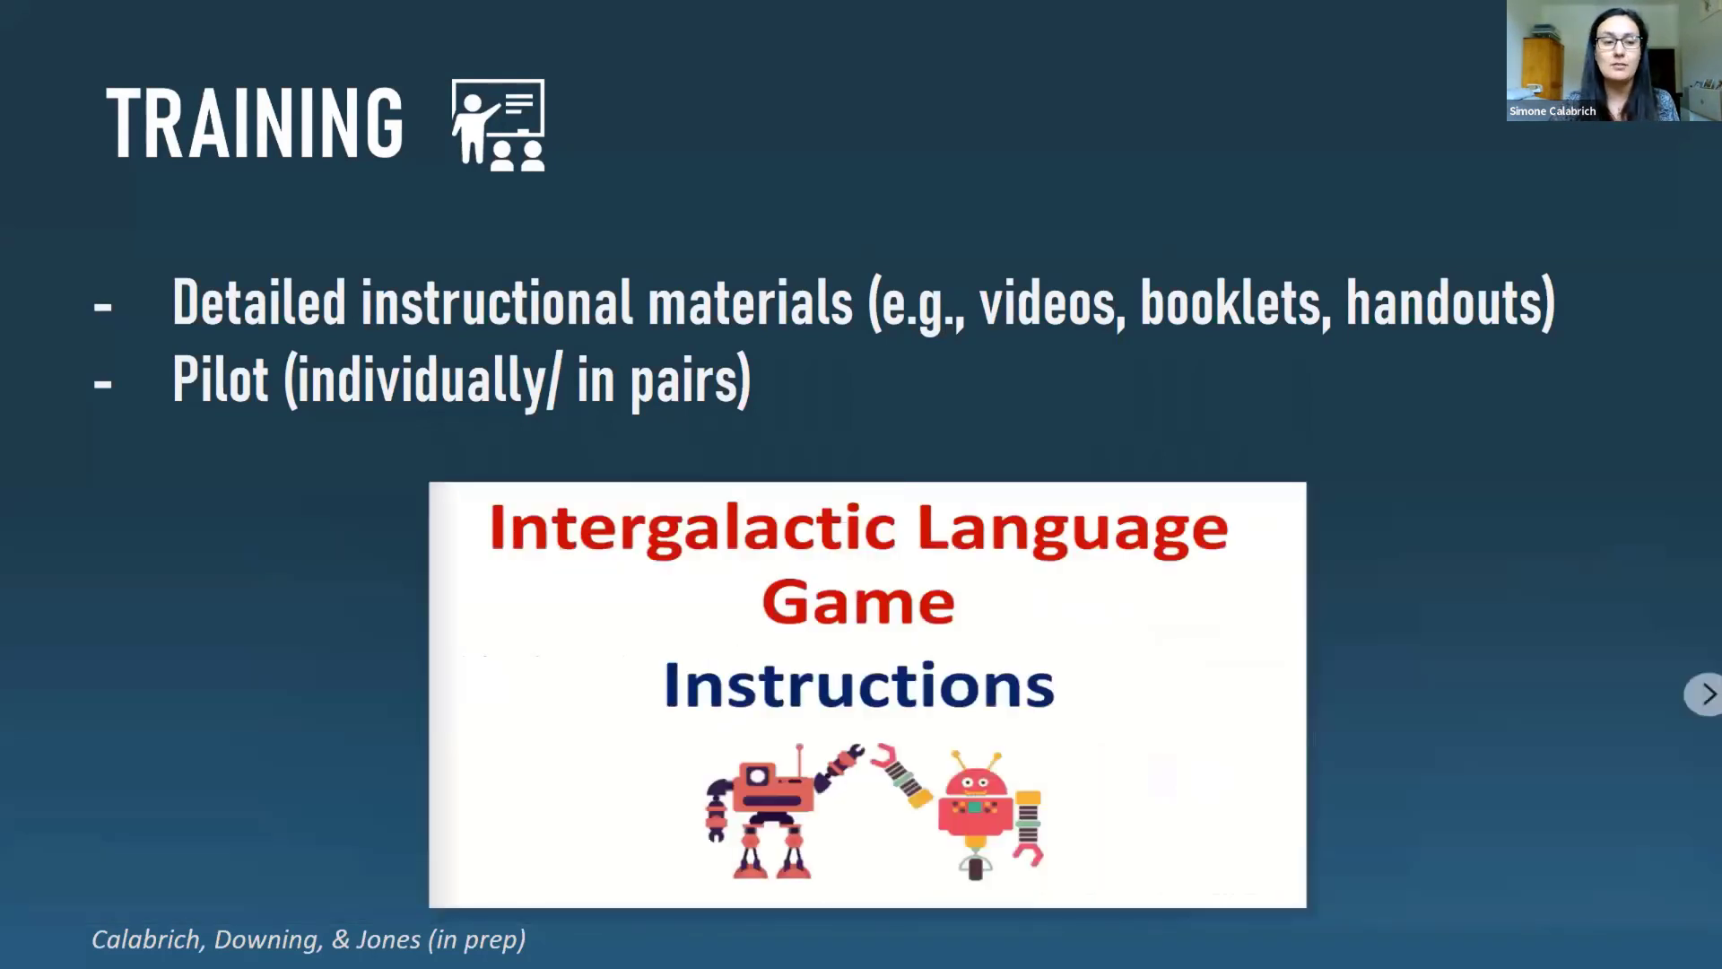
left_click(1709, 693)
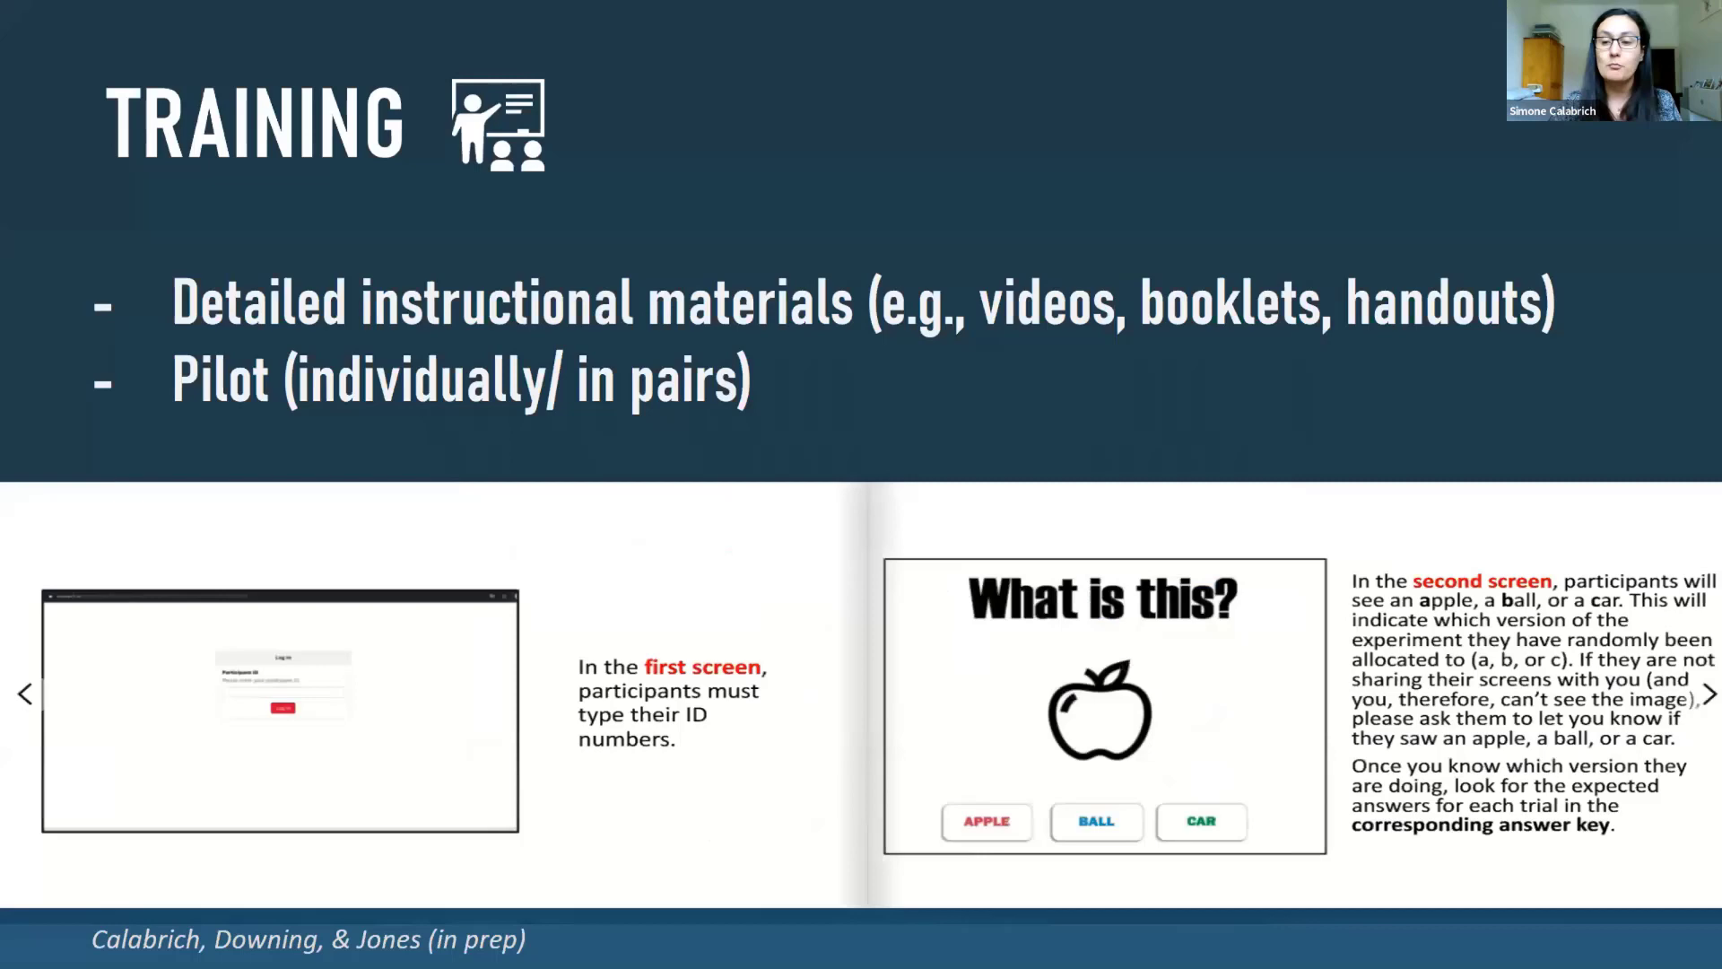
left_click(1709, 694)
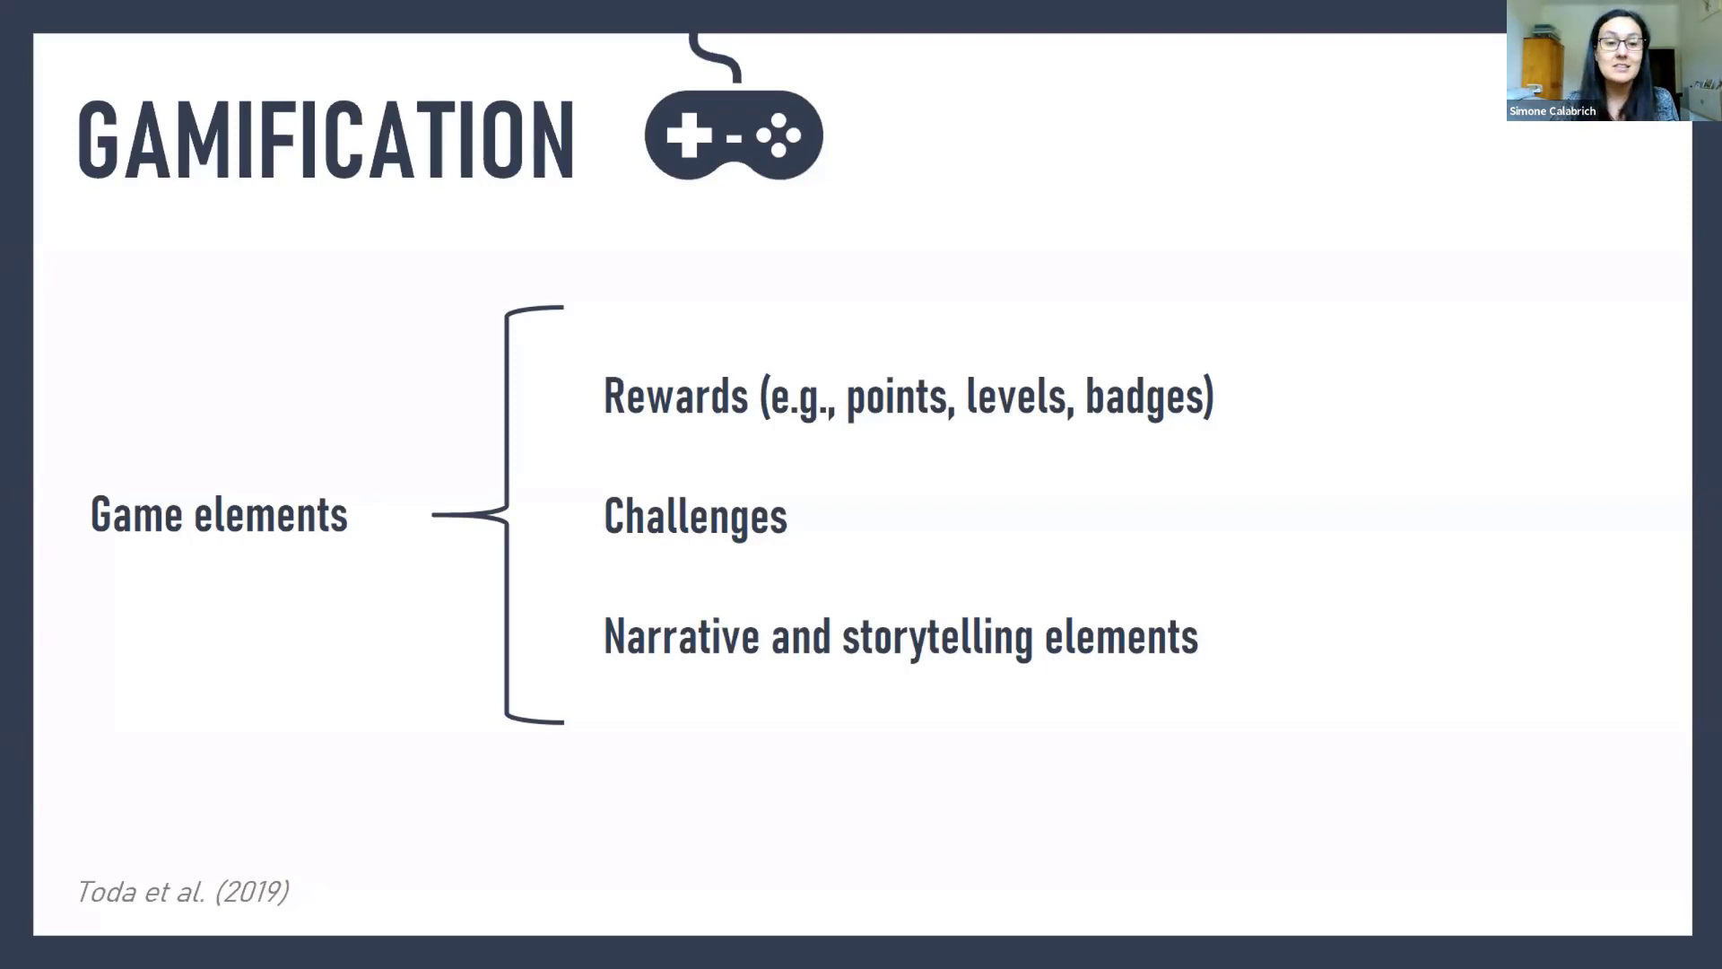
Step: Show the Mousetracking slide comparing the Start/Option layout with the red-button version
key("Right")
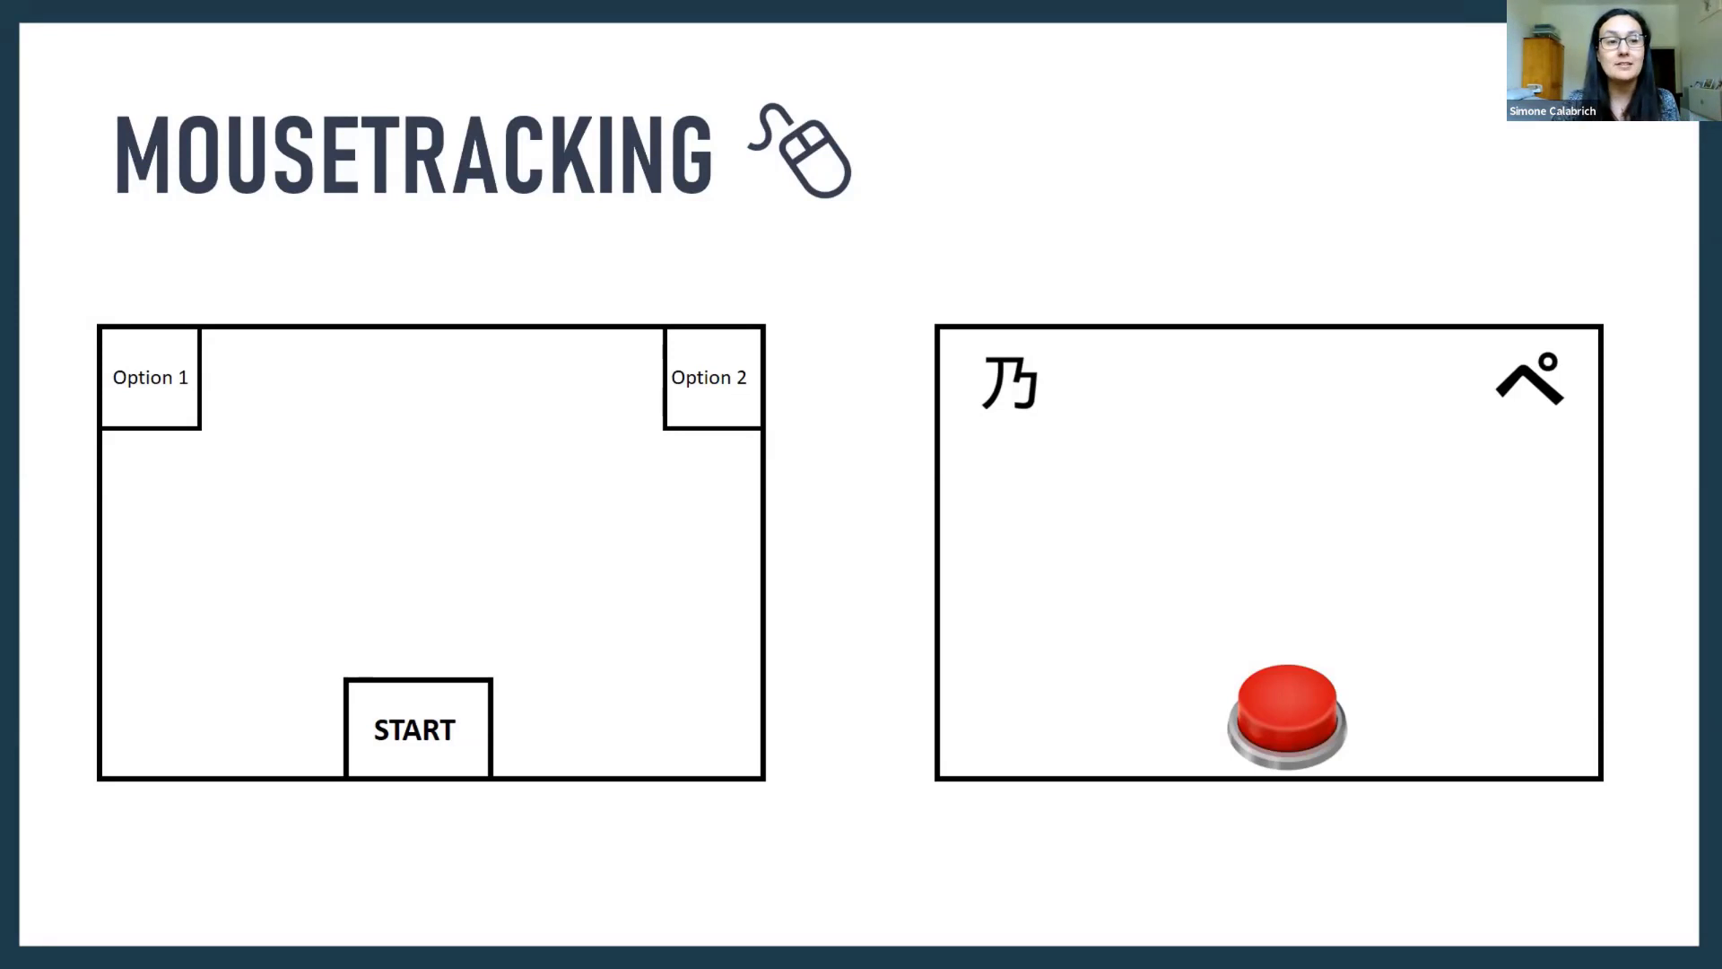
Step: Move past the /pof/ character example to the Gorilla Experiment Builder slide
key("Right")
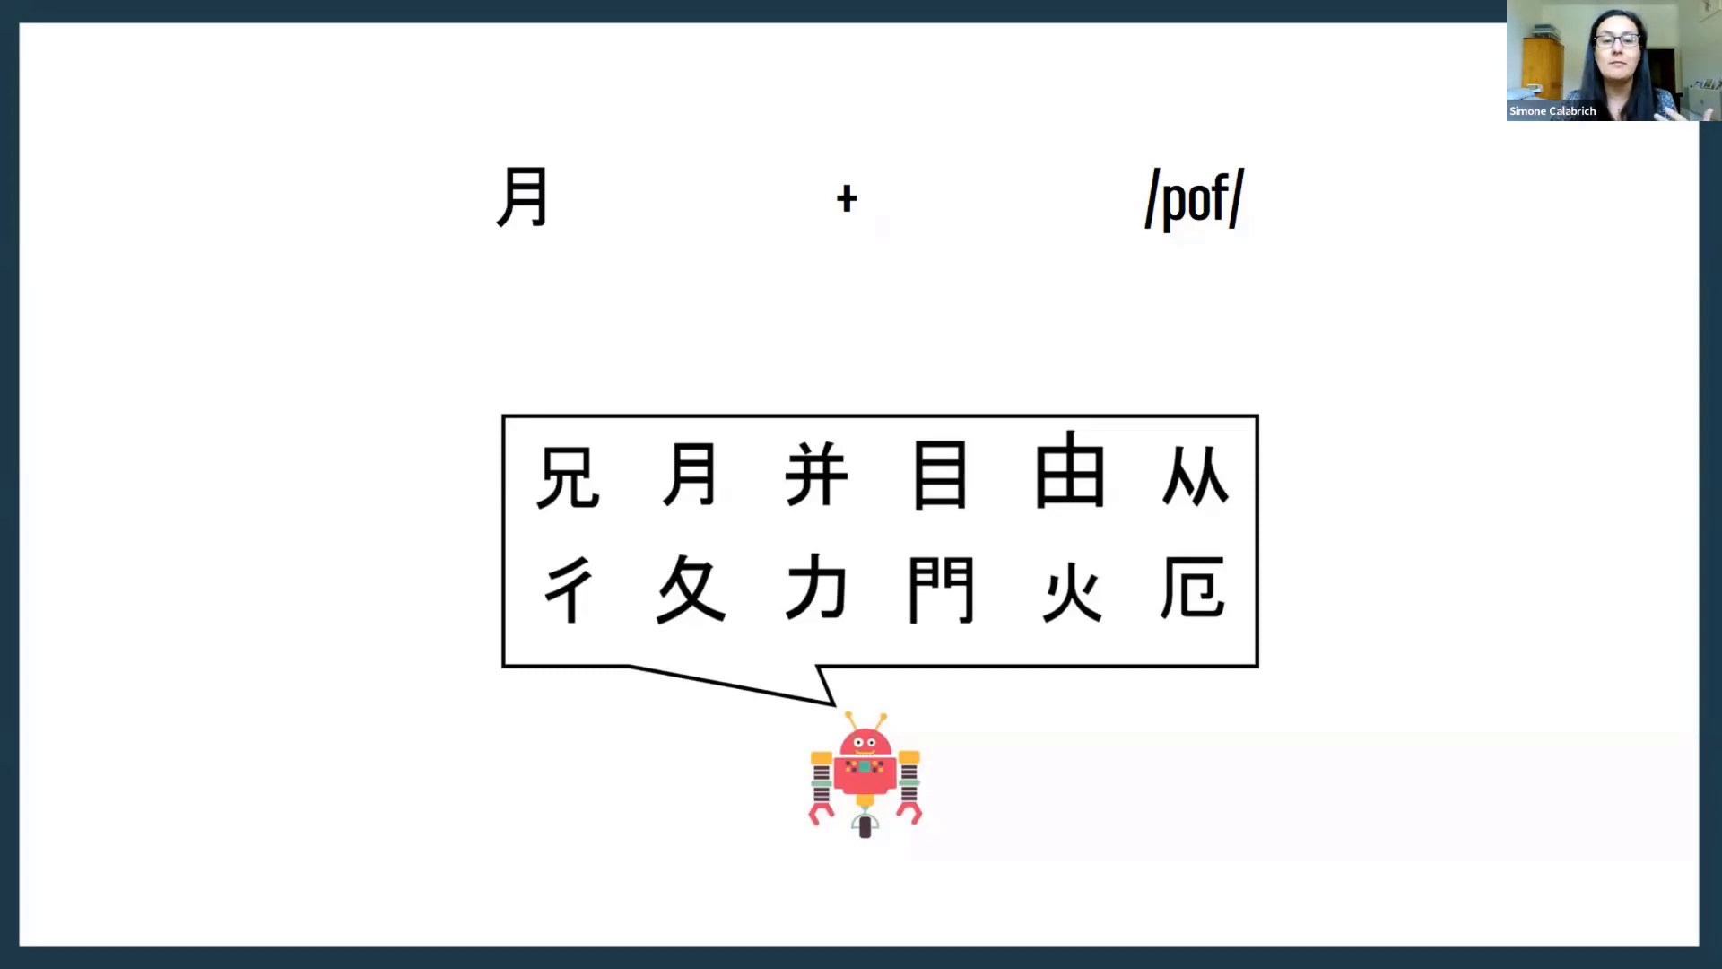
key("right")
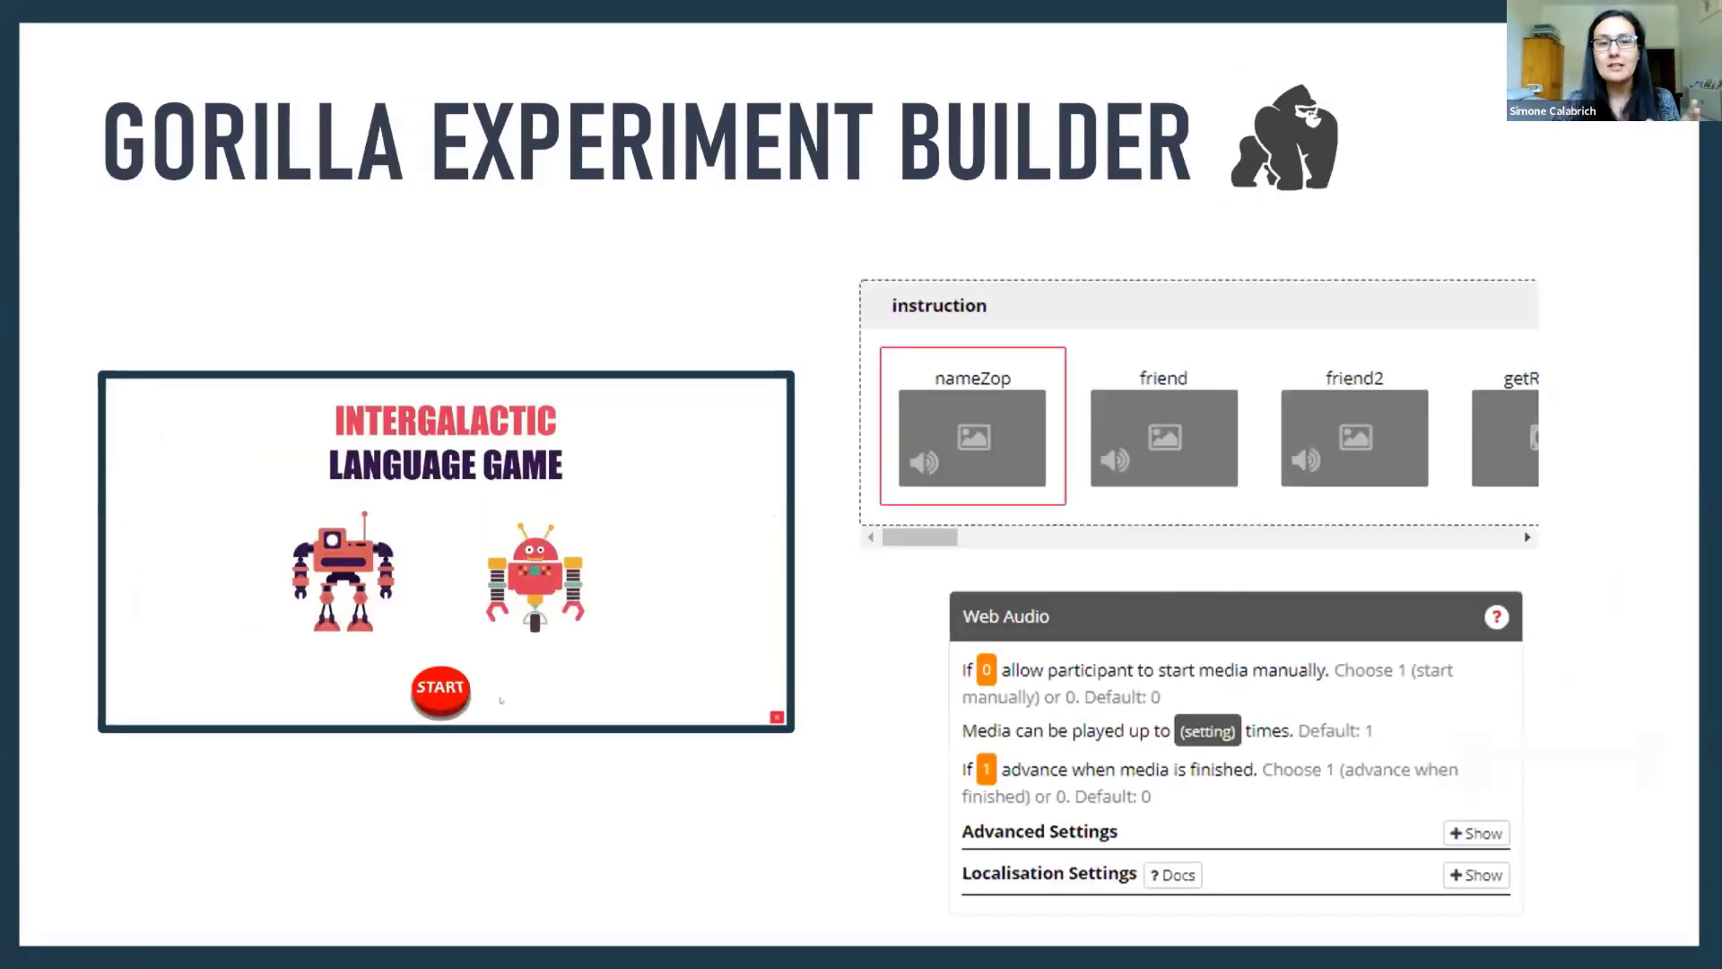
Step: Play the embedded game demo until only the two robots remain on screen
left_click(440, 689)
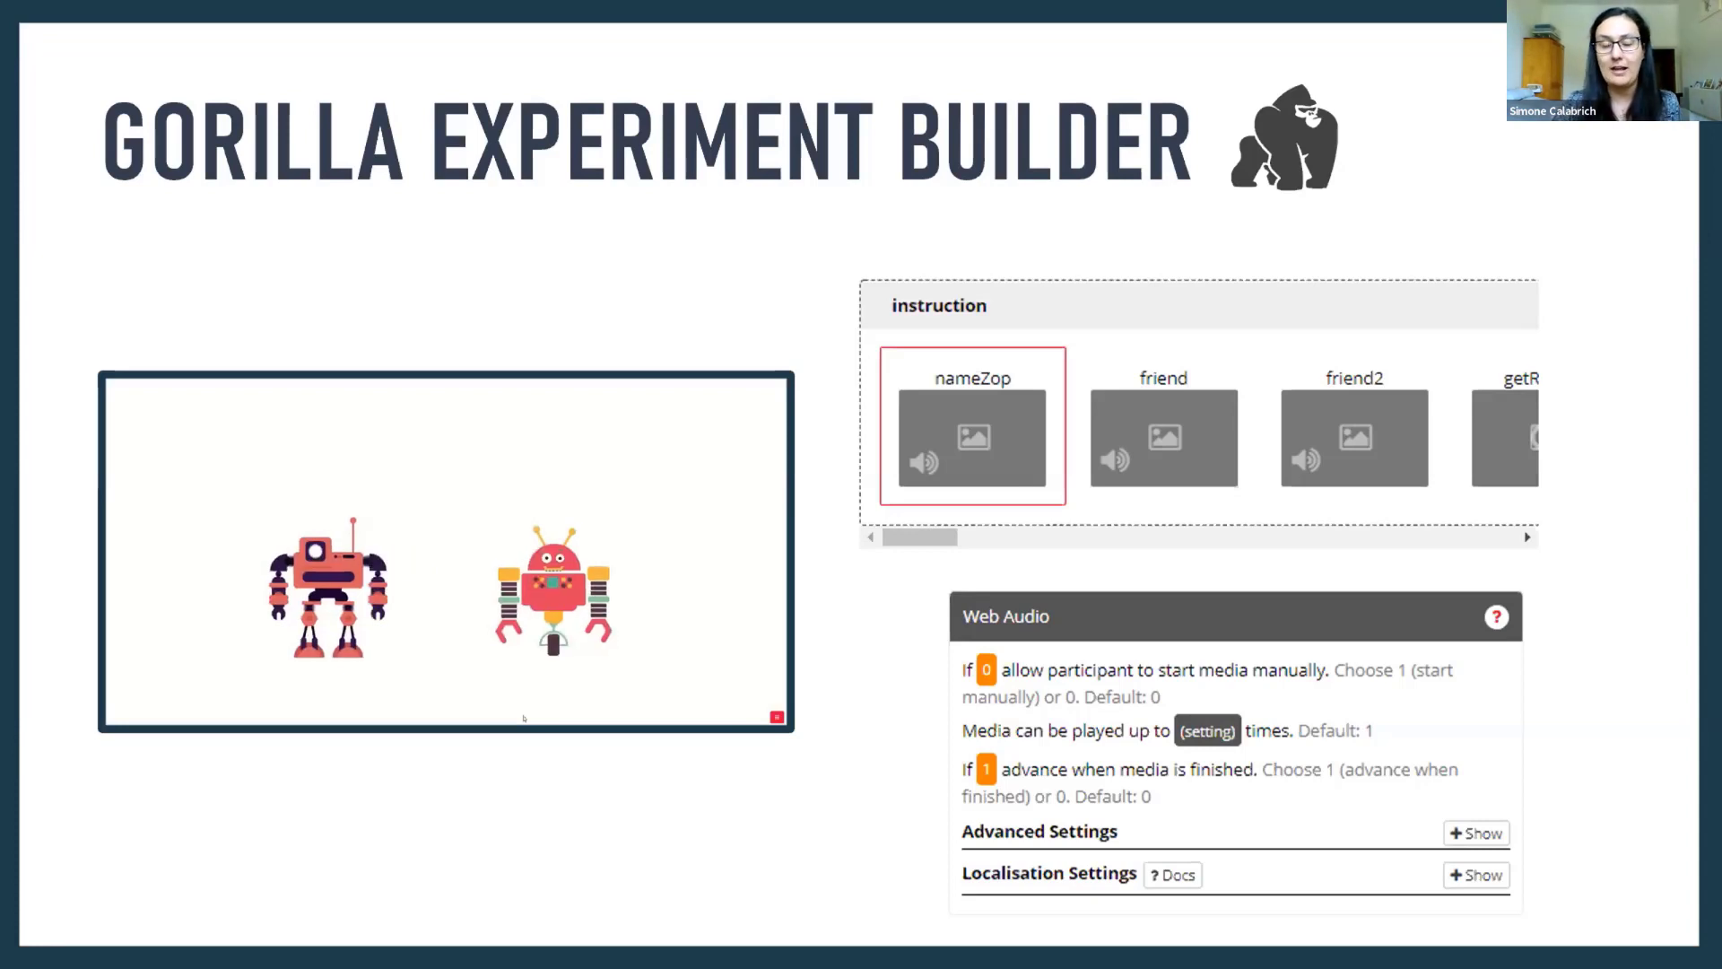
key("Right")
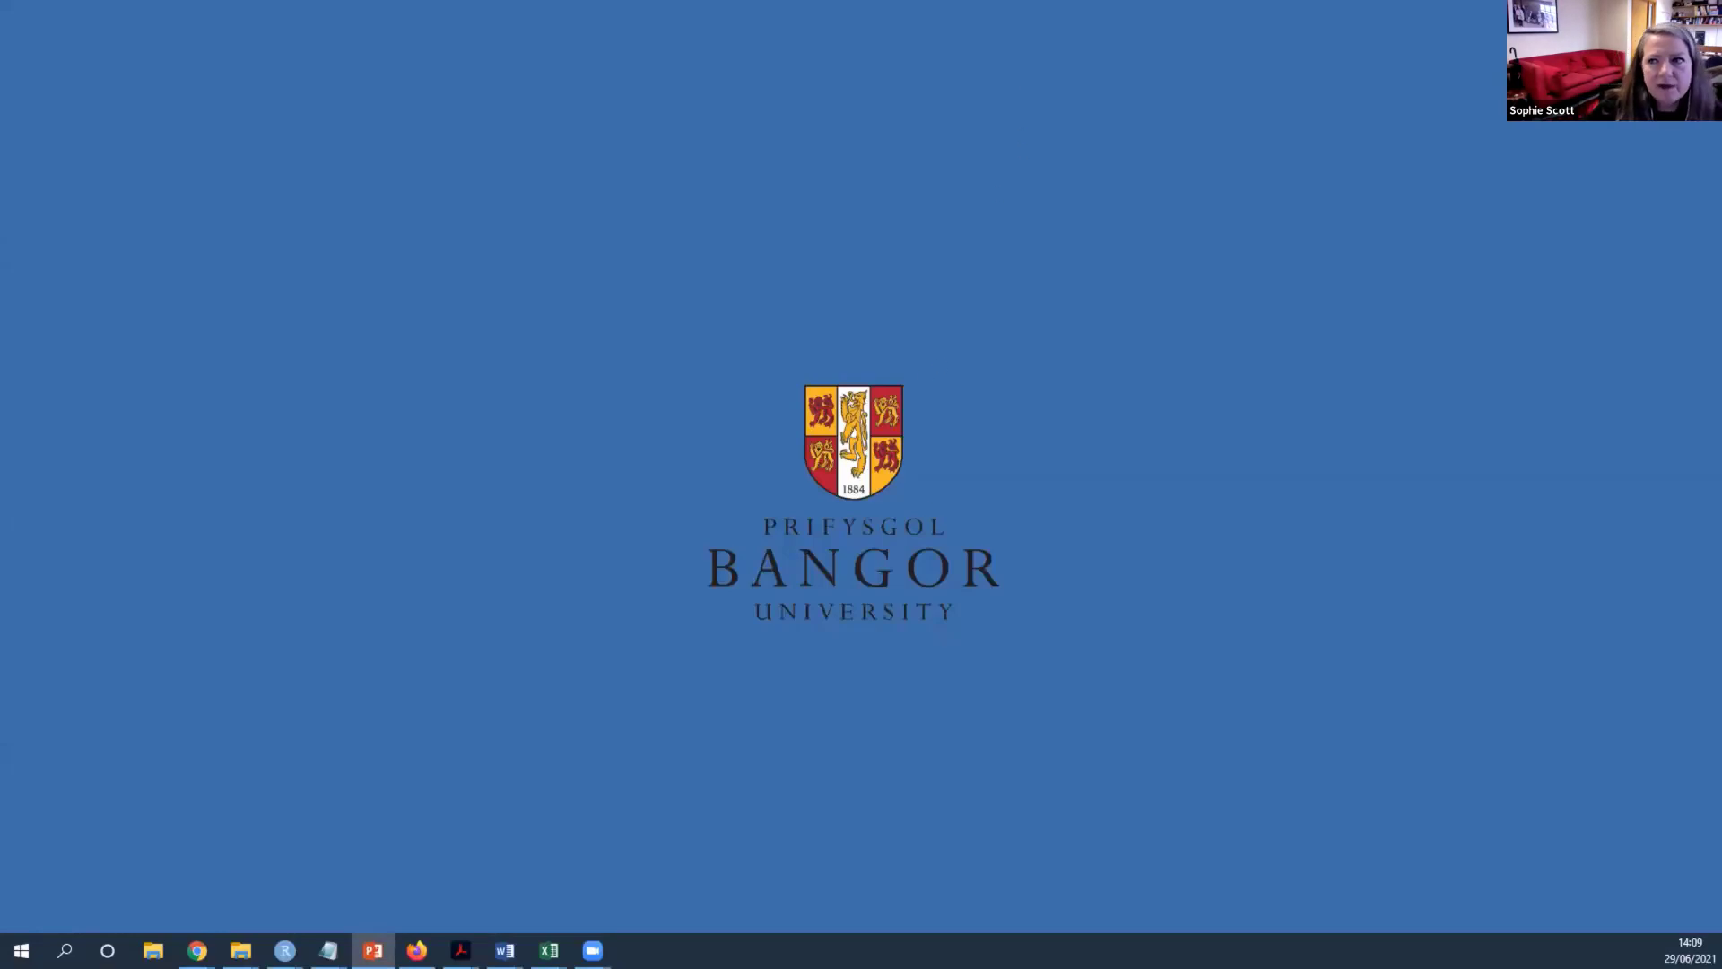
mouse_move(1152, 82)
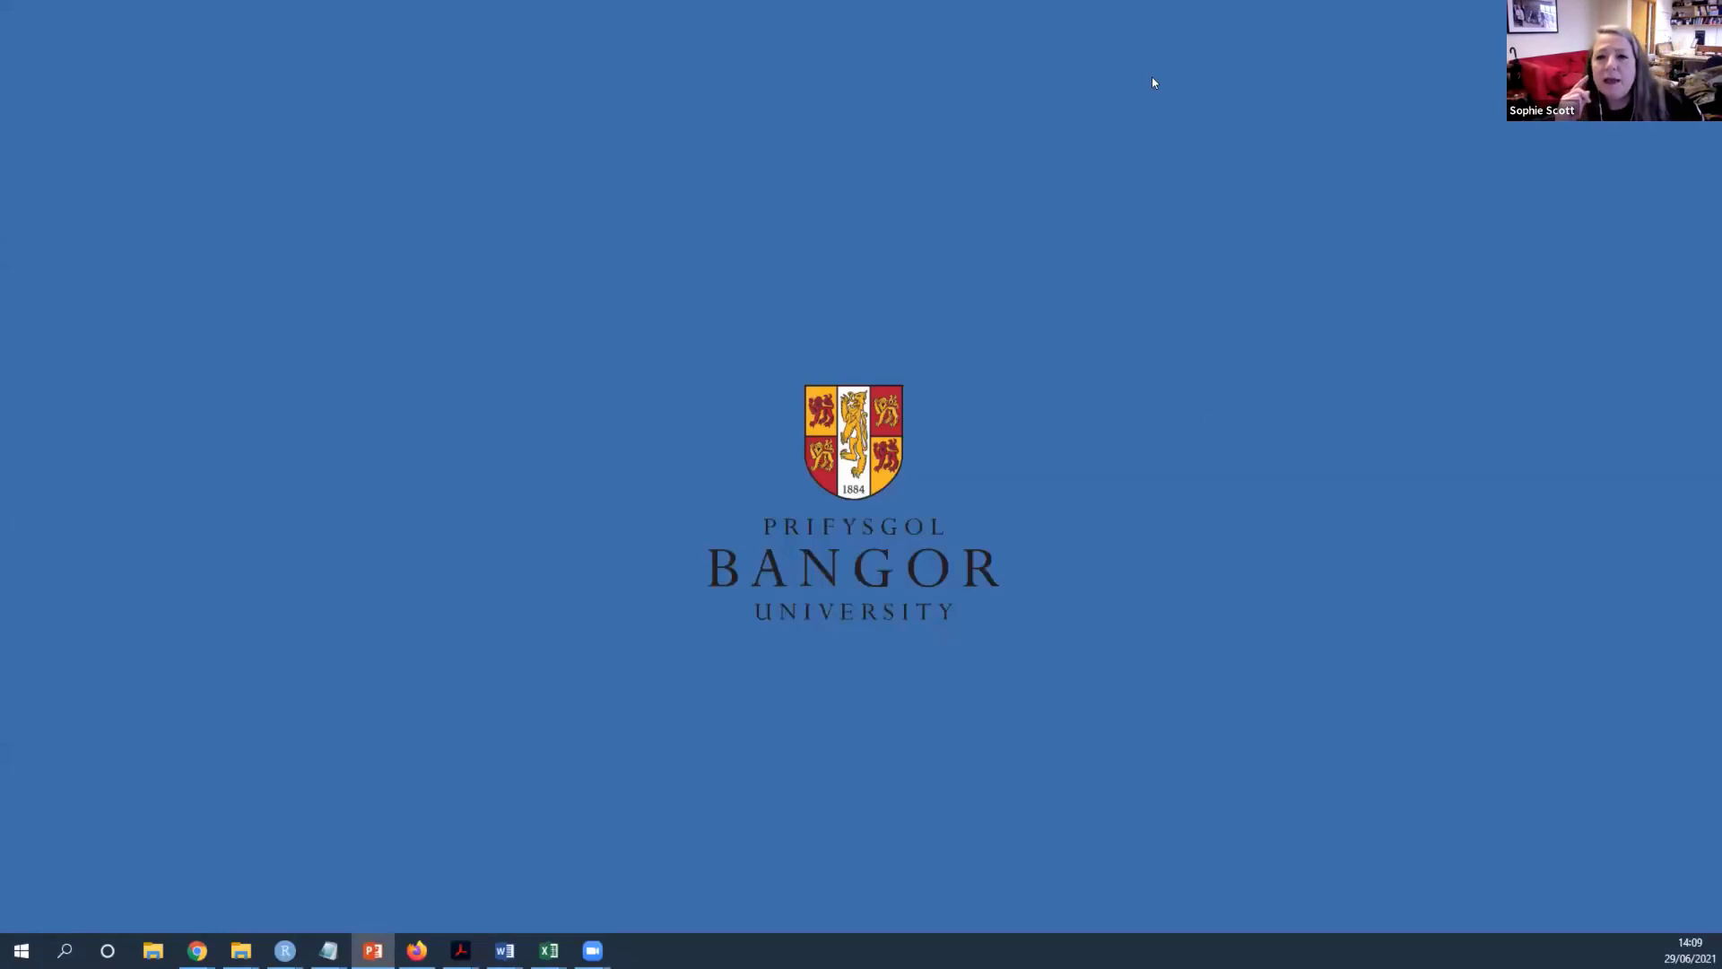